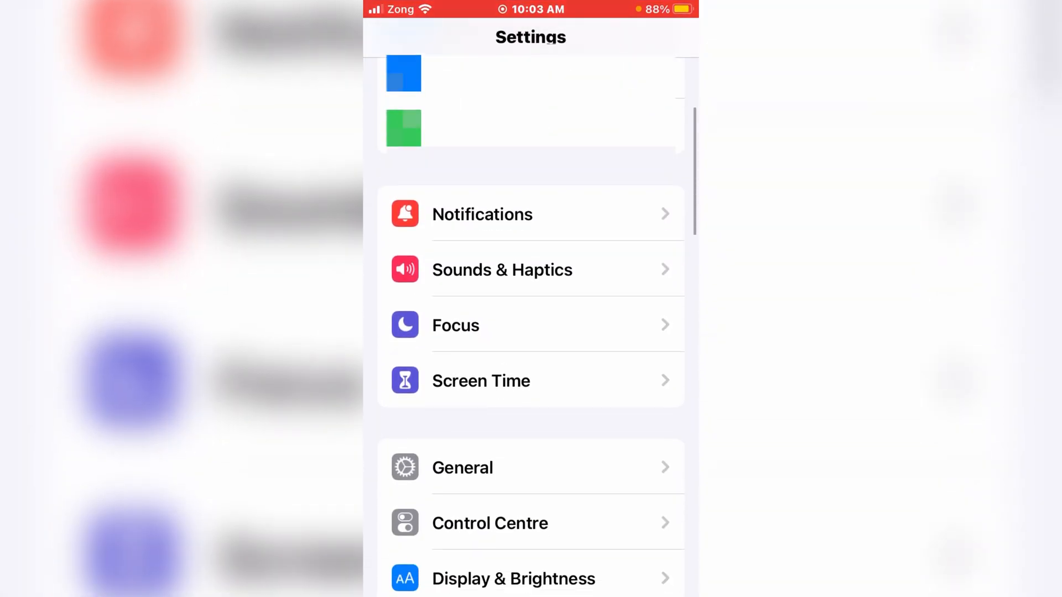
# Open Wallpaper in Settings to reach the lock screen customisation view.
pyautogui.scroll(-3)
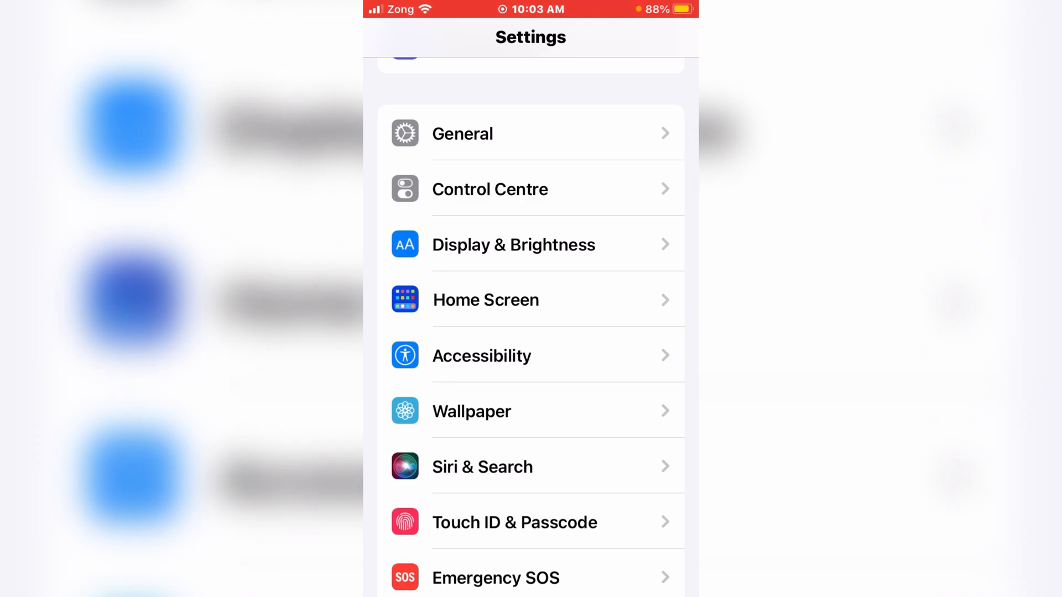
pyautogui.click(471, 412)
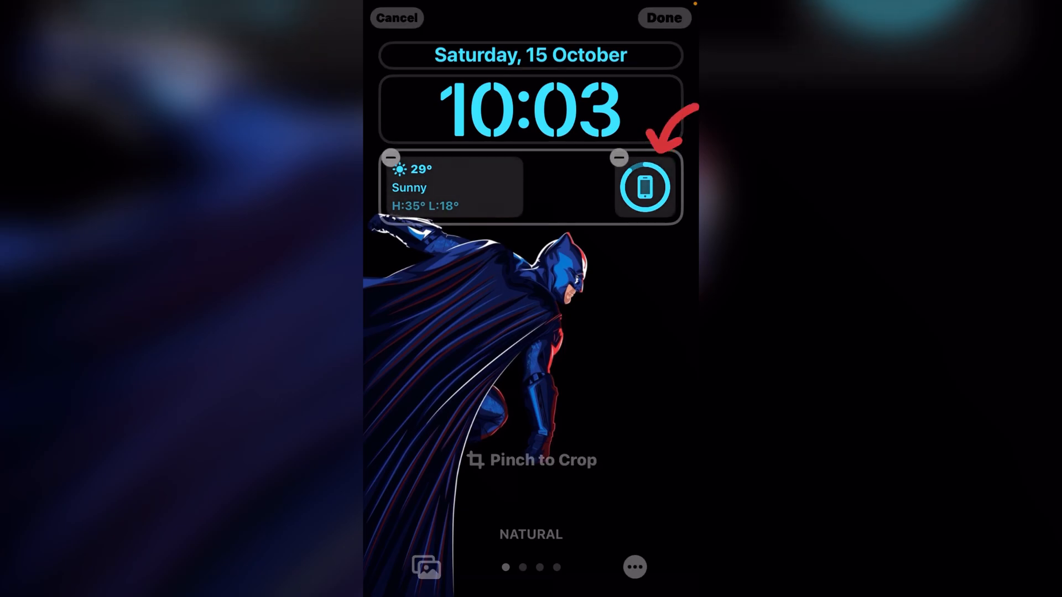
# Choose Snapchat in the Add Widgets list for the slot beside the battery widget.
pyautogui.click(644, 187)
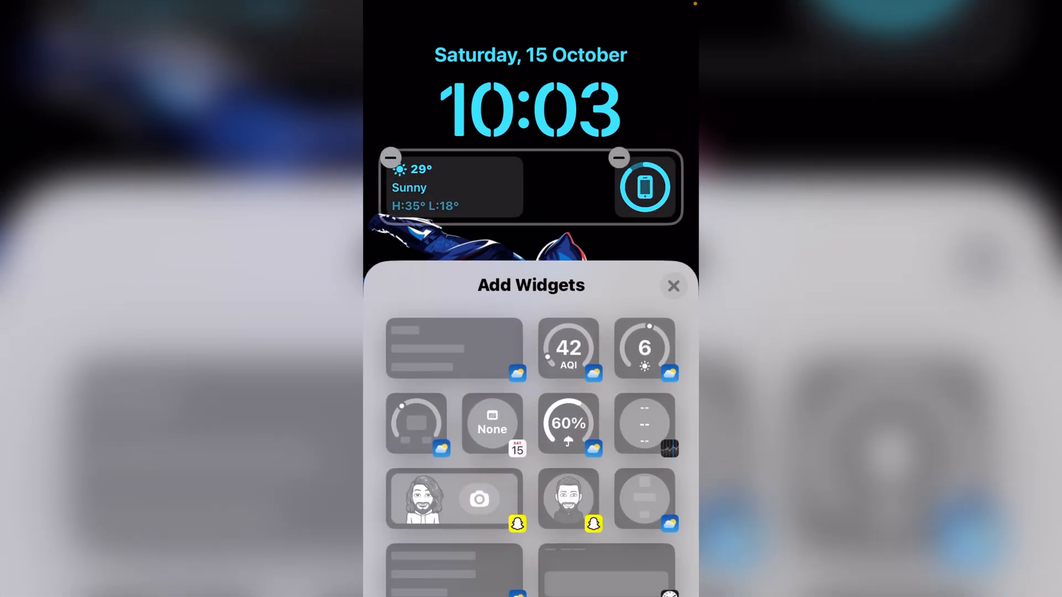
pyautogui.scroll(-3)
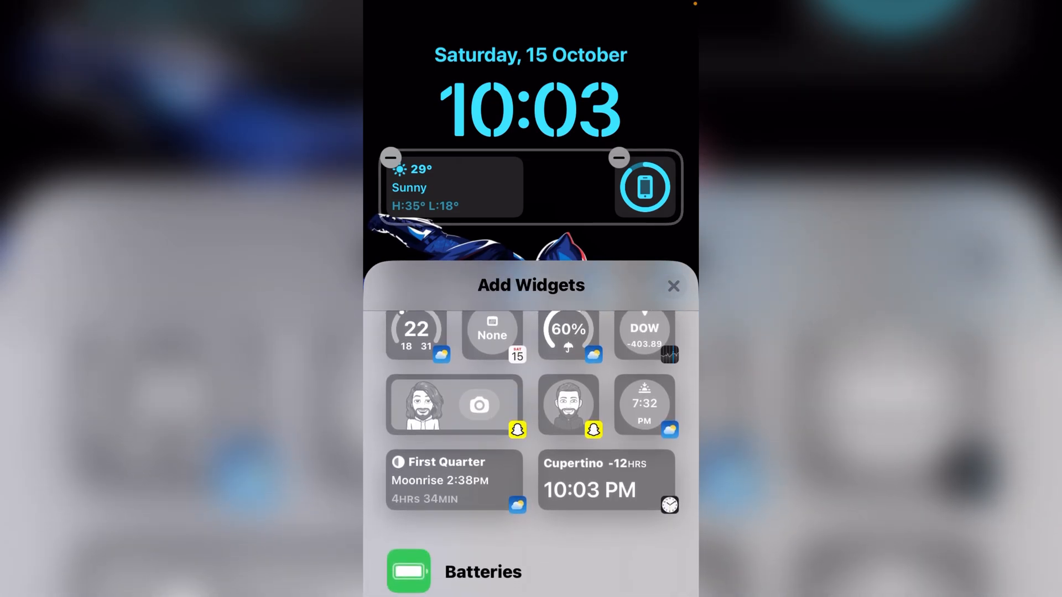
pyautogui.scroll(-3)
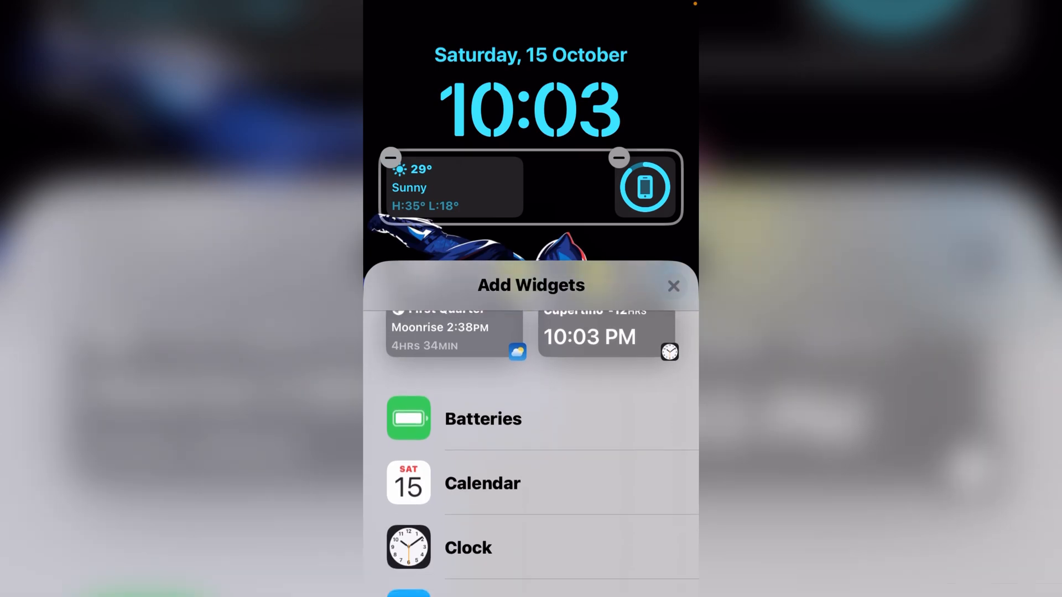
pyautogui.scroll(-3)
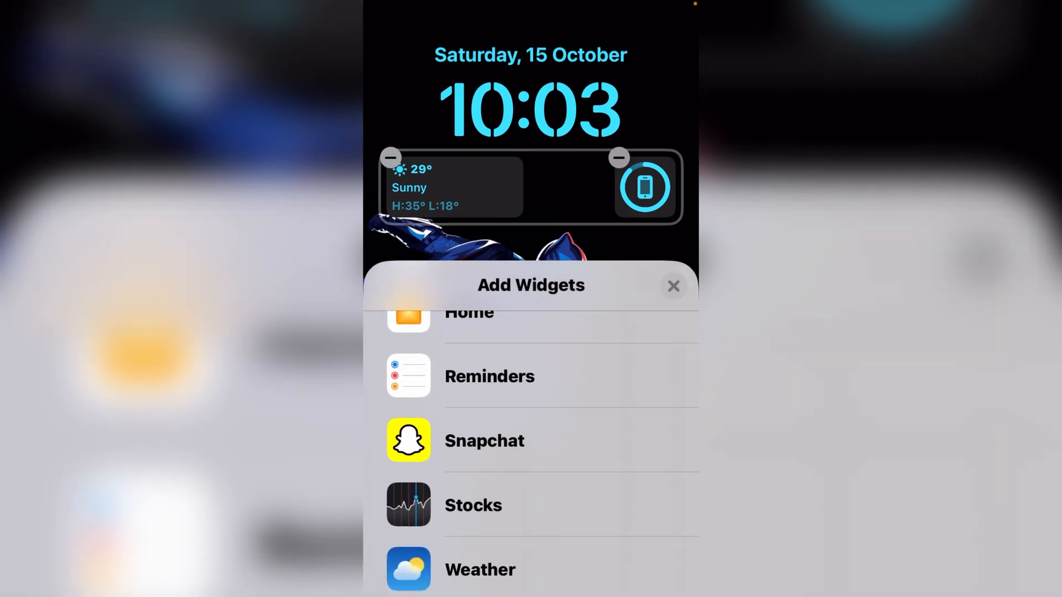
pyautogui.click(484, 440)
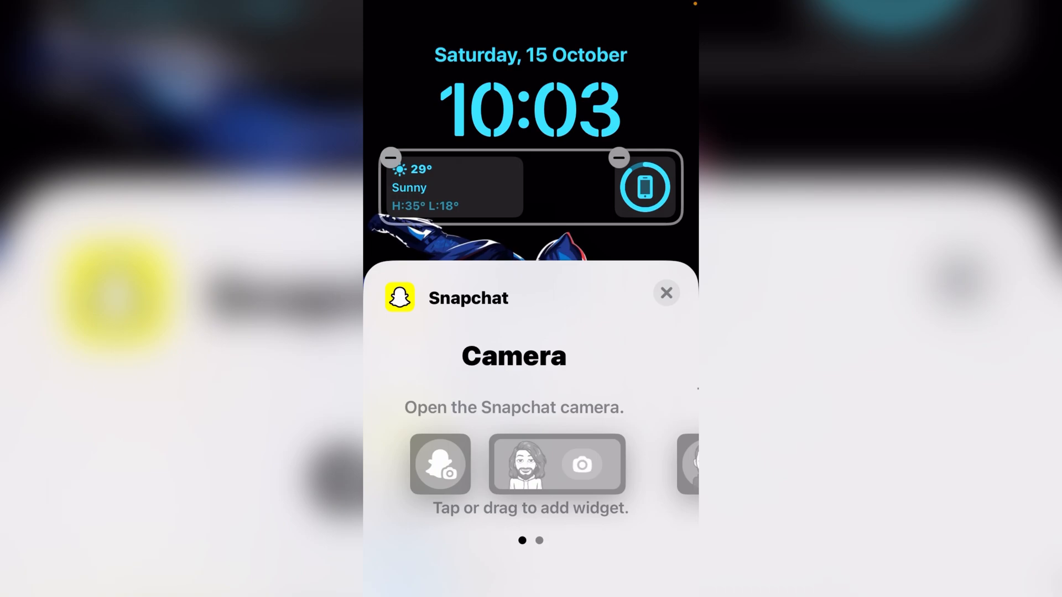
# Add Snapchat's Pin a Friend or Group widget beside the battery widget.
pyautogui.hscroll(-3)
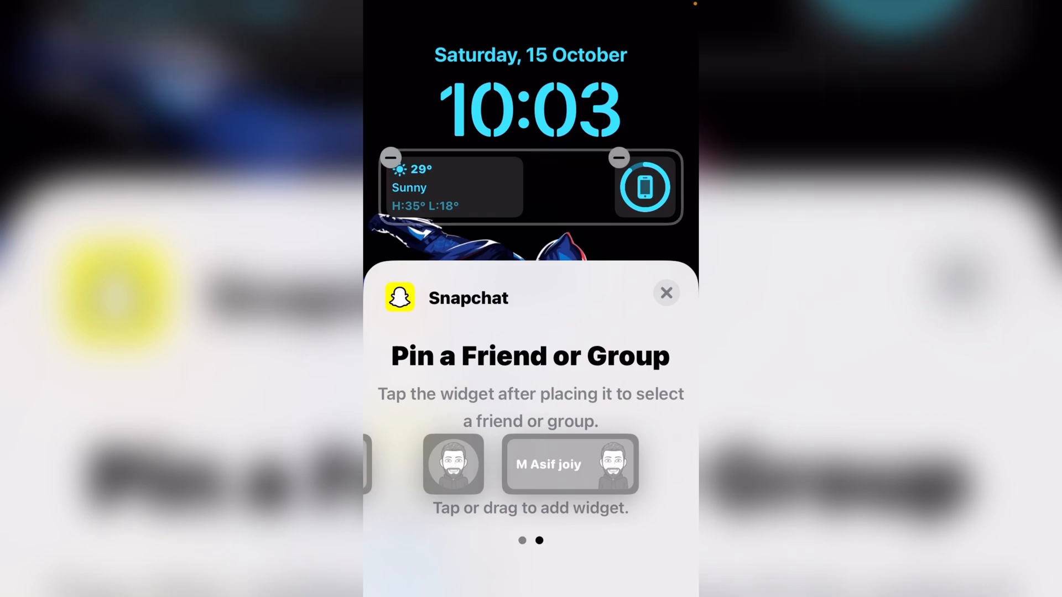
pyautogui.click(569, 464)
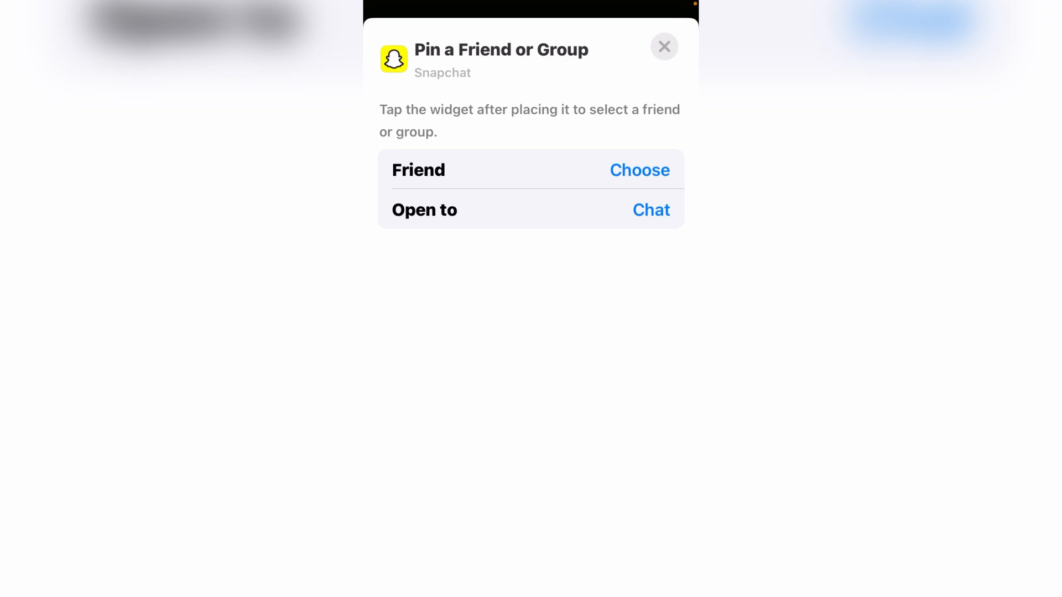
# Choose a friend for the Snapchat widget so their avatar shows beside the battery widget.
pyautogui.click(638, 171)
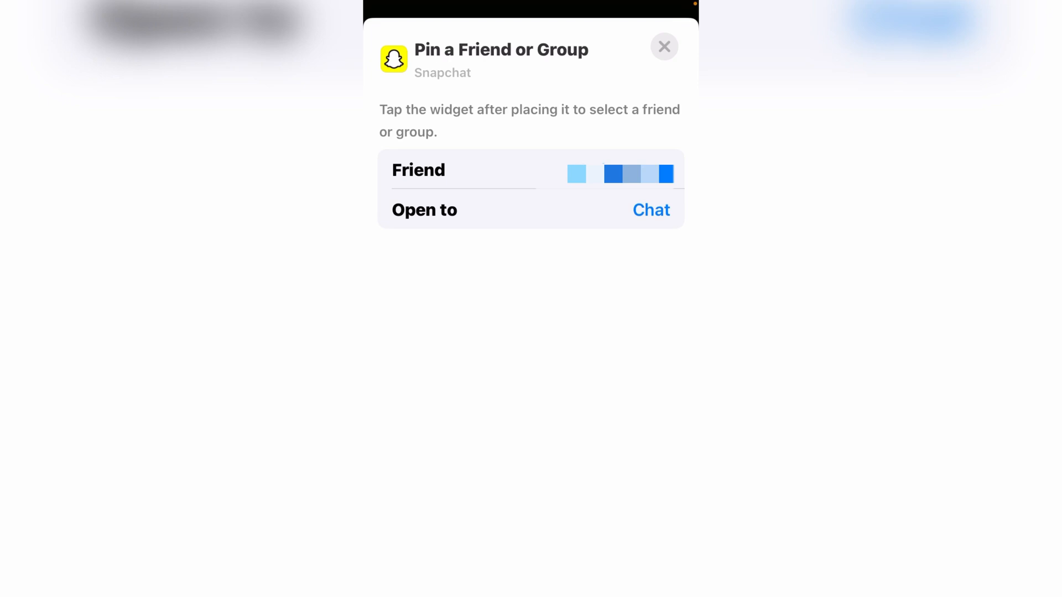
pyautogui.click(650, 209)
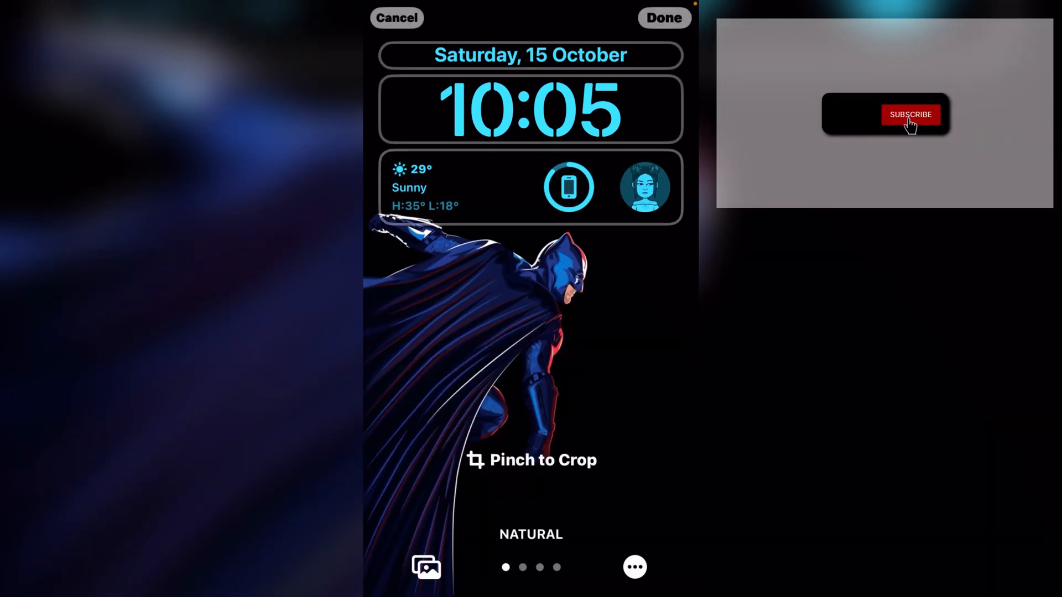
pyautogui.click(910, 113)
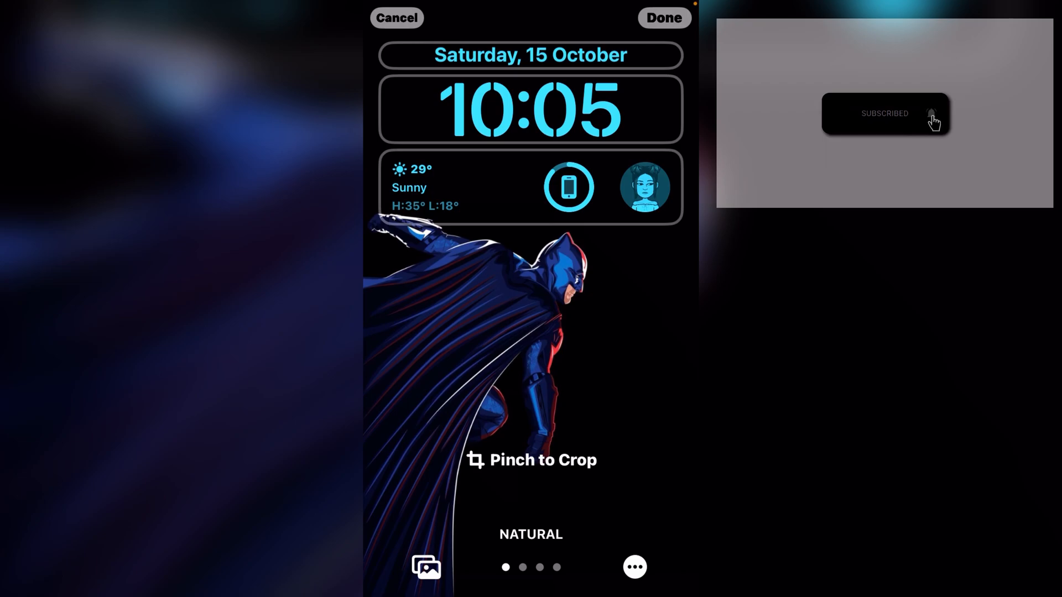